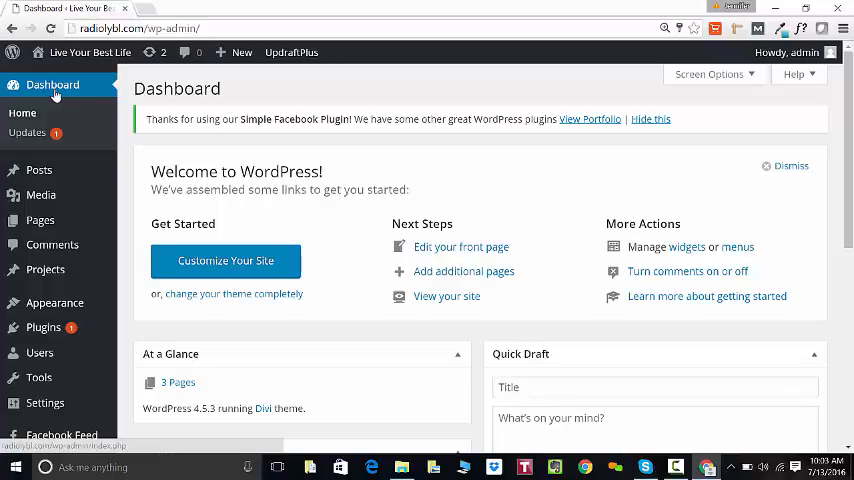
mouse_move(40, 196)
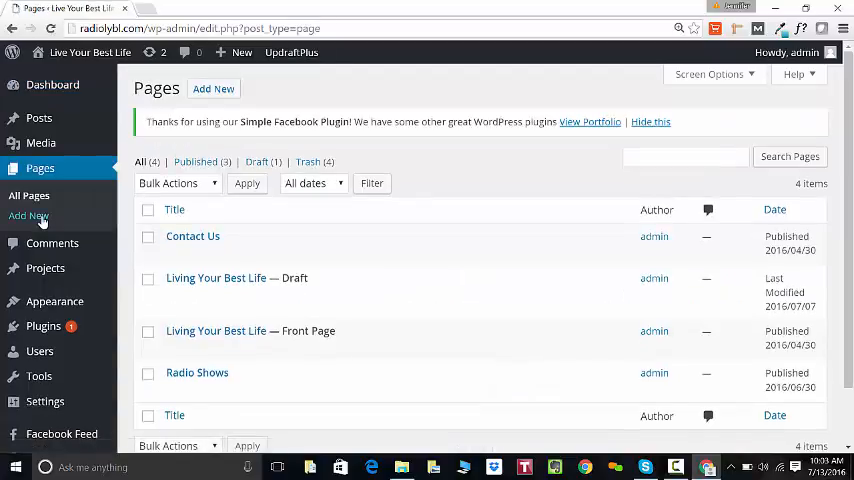
mouse_move(40, 172)
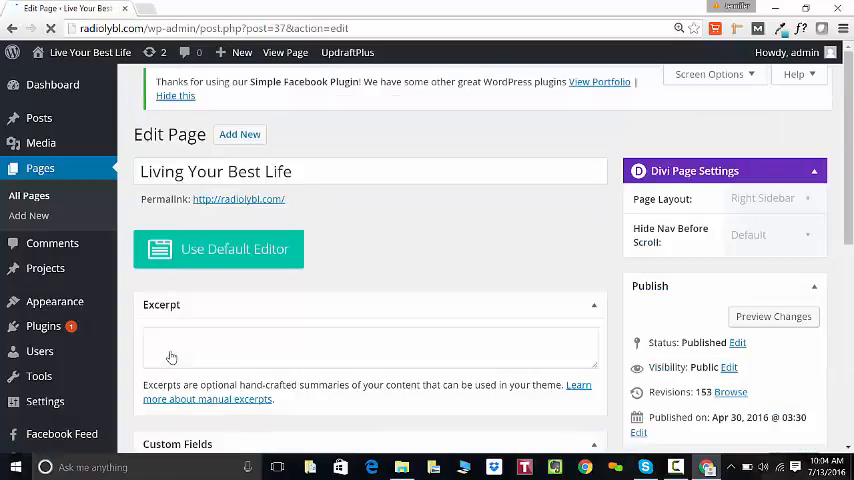
Step: Open the 'Living Your Best Life — Front Page' entry for editing from All Pages
left_click(218, 248)
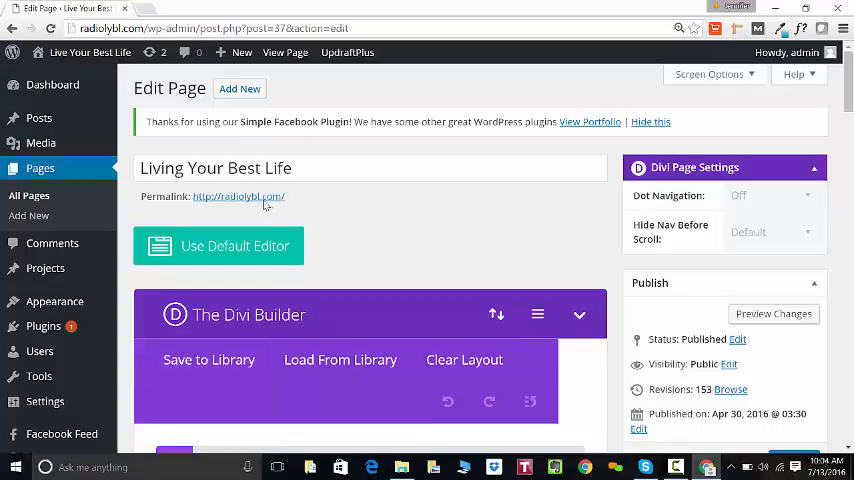
mouse_move(256, 202)
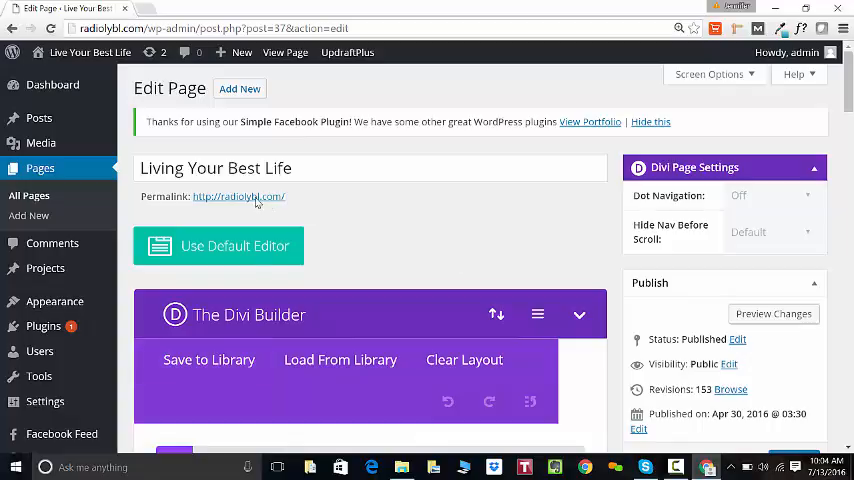
Step: View the live front page's 'This Week's Show' section in a new tab, then return to the editor
right_click(238, 196)
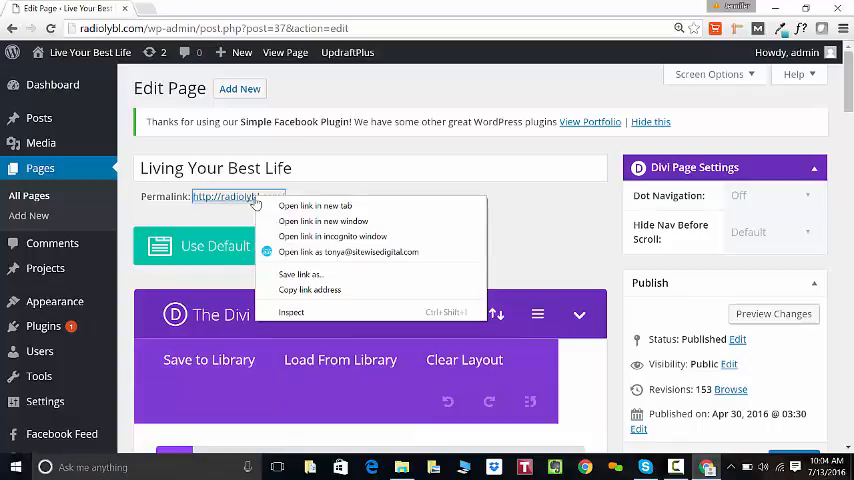
mouse_move(316, 206)
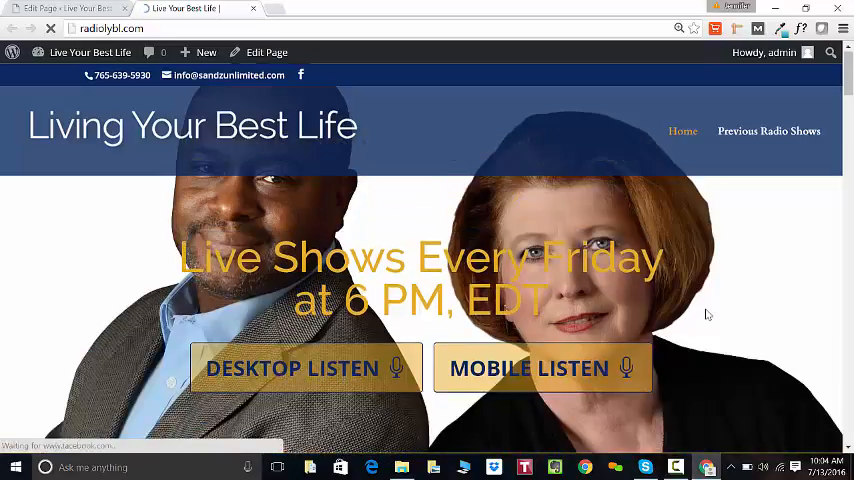
scroll("down", 3)
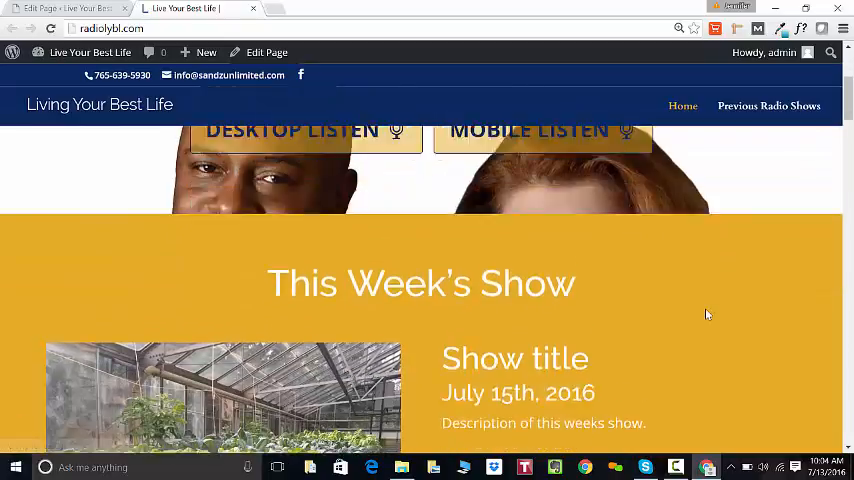
scroll("down", 3)
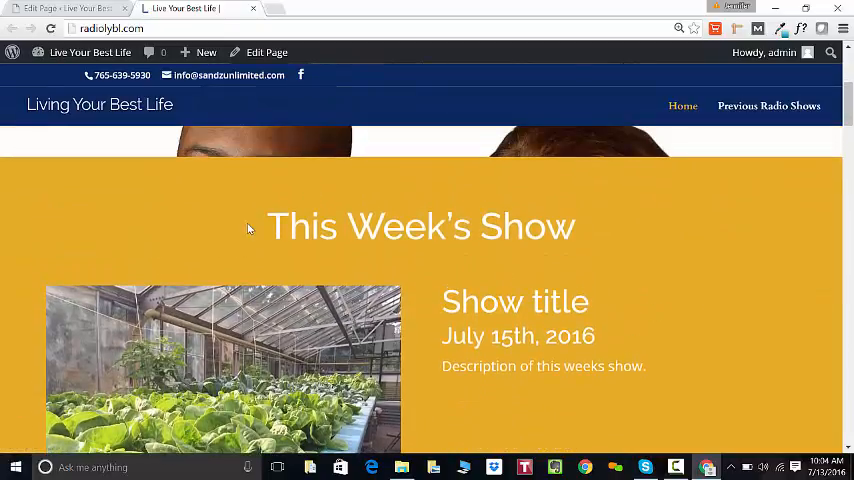
triple_click(420, 226)
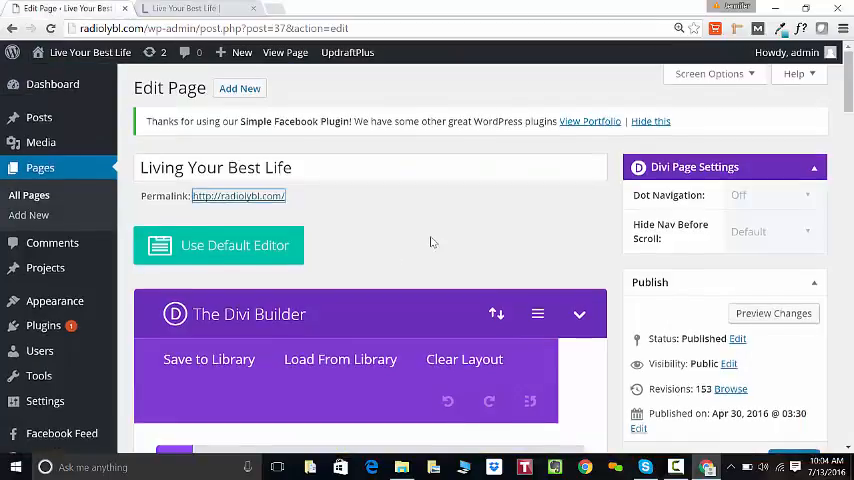
Step: Scroll the Divi layout down to the Text module holding the show title, date and description
scroll("down", 3)
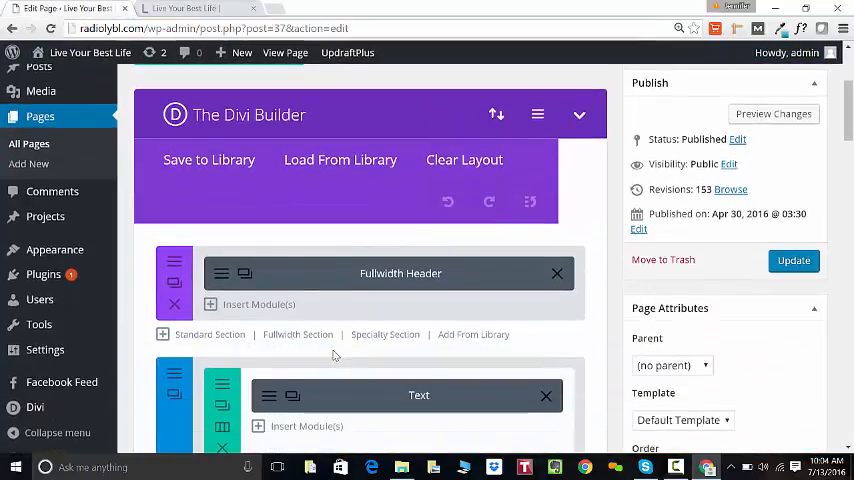
scroll("down", 3)
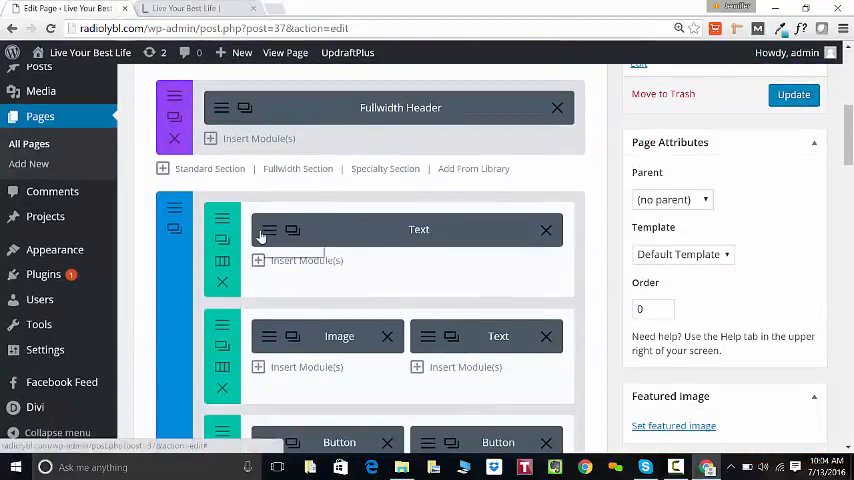
scroll("down", 3)
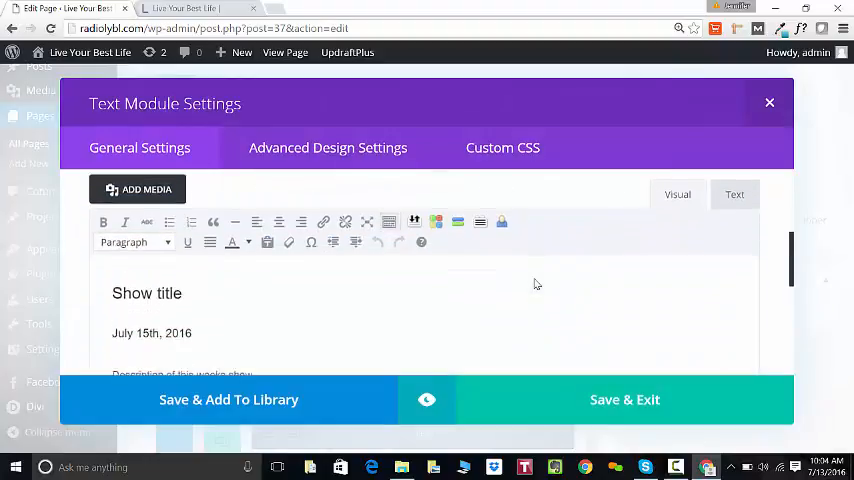
scroll("down", 3)
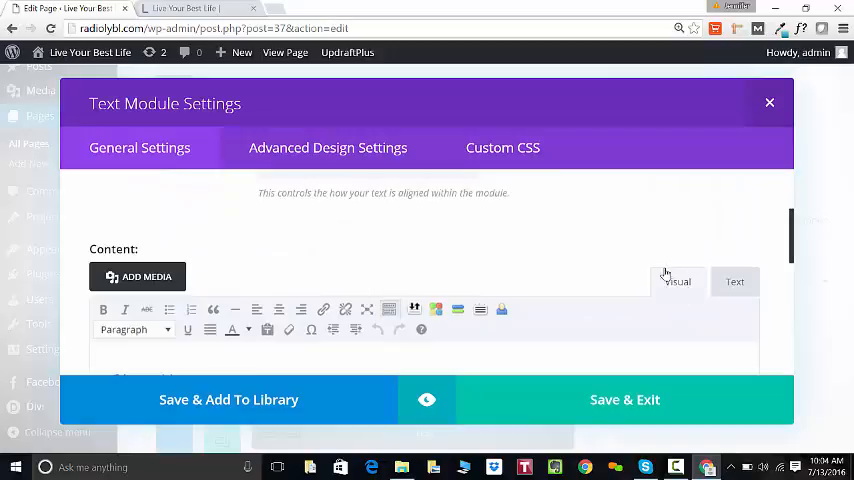
left_click(736, 280)
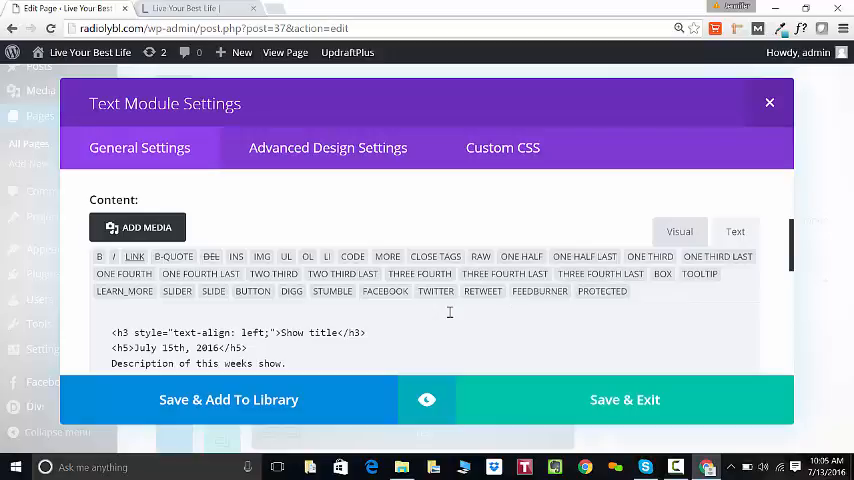
double_click(120, 332)
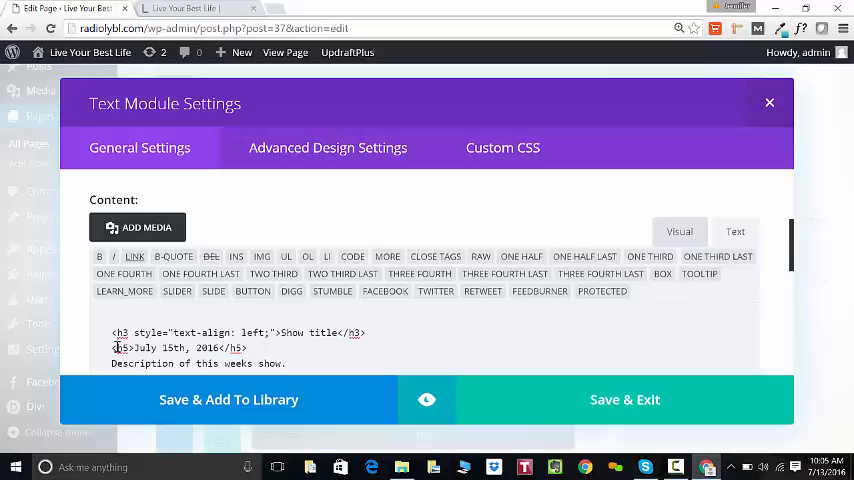
double_click(122, 348)
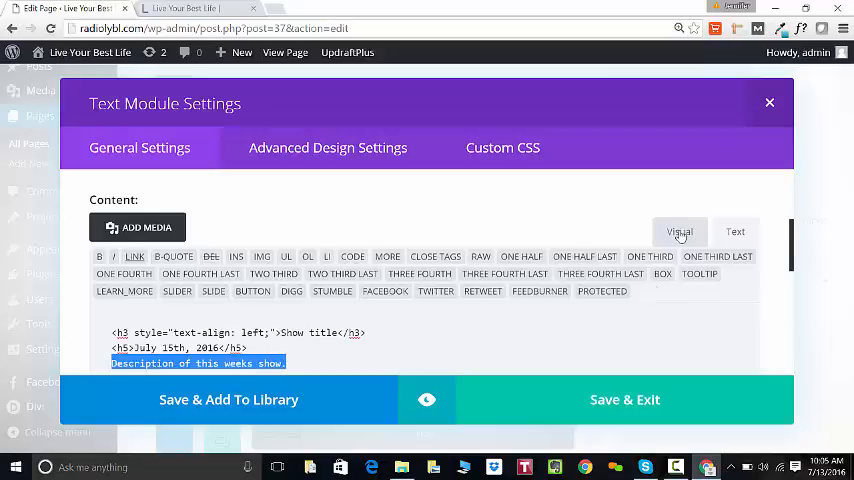
left_click(680, 232)
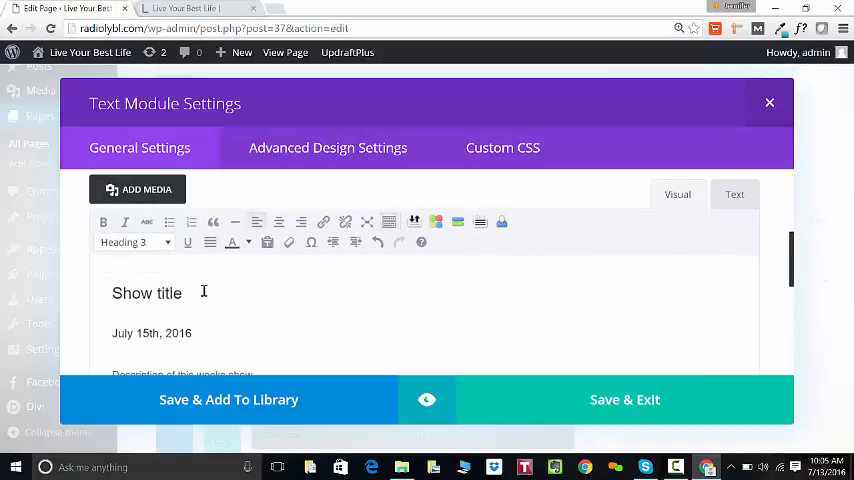
double_click(146, 292)
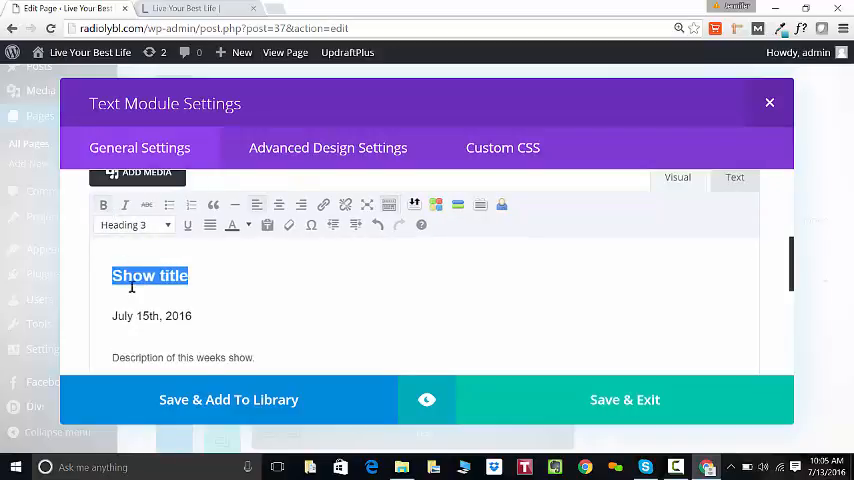
left_click(200, 276)
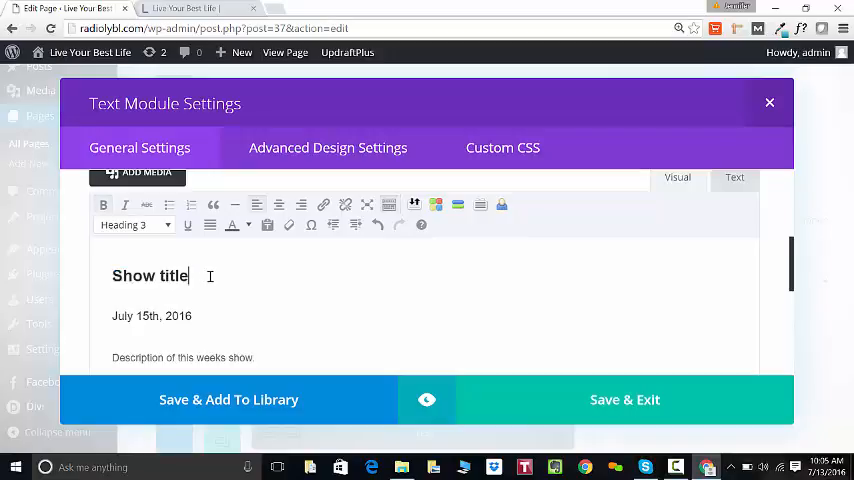
type("7")
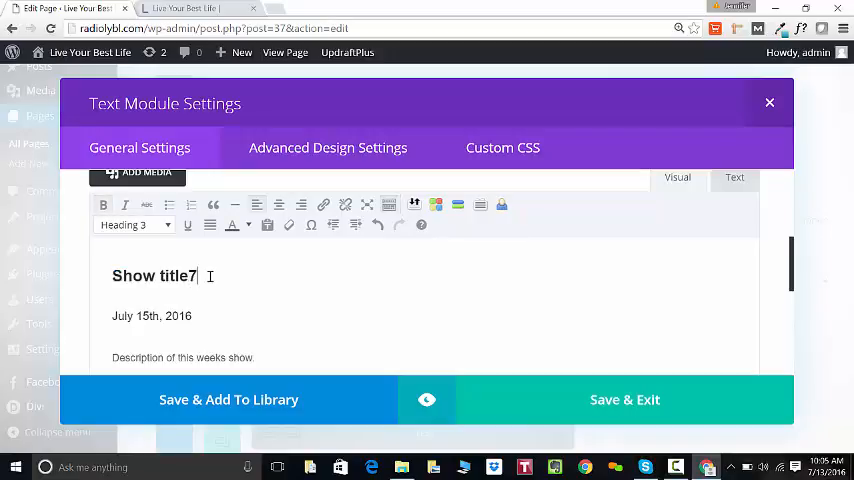
key("Backspace")
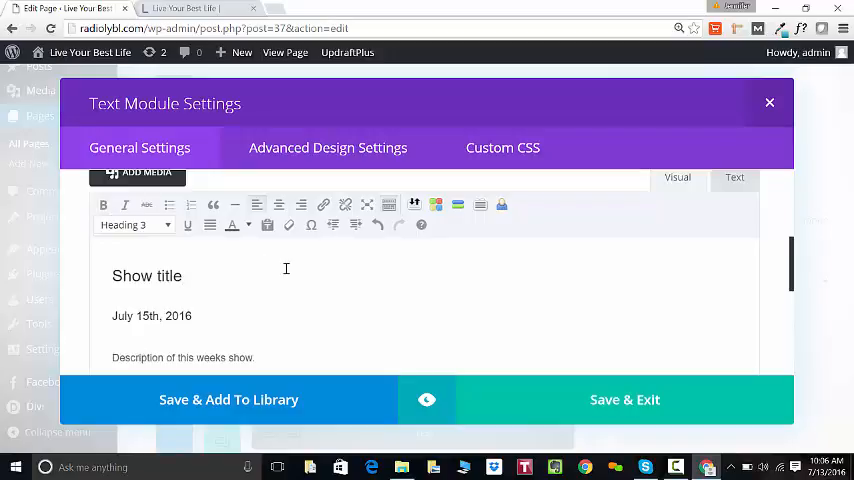
double_click(146, 276)
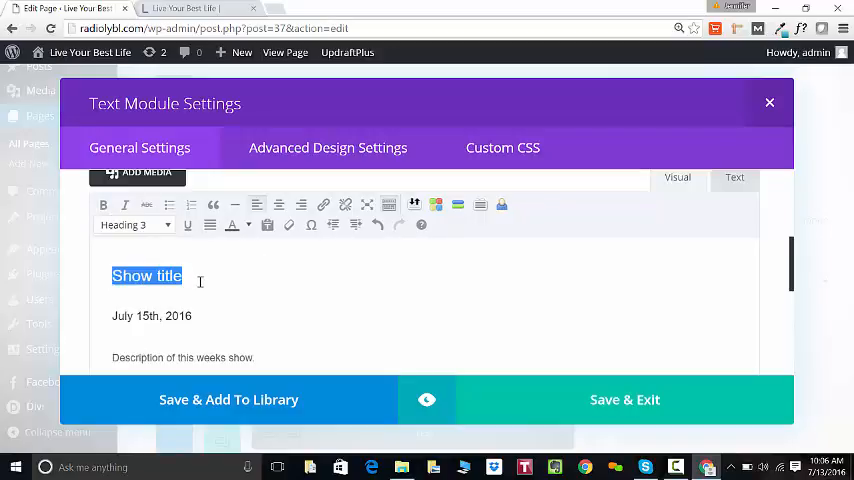
mouse_move(234, 224)
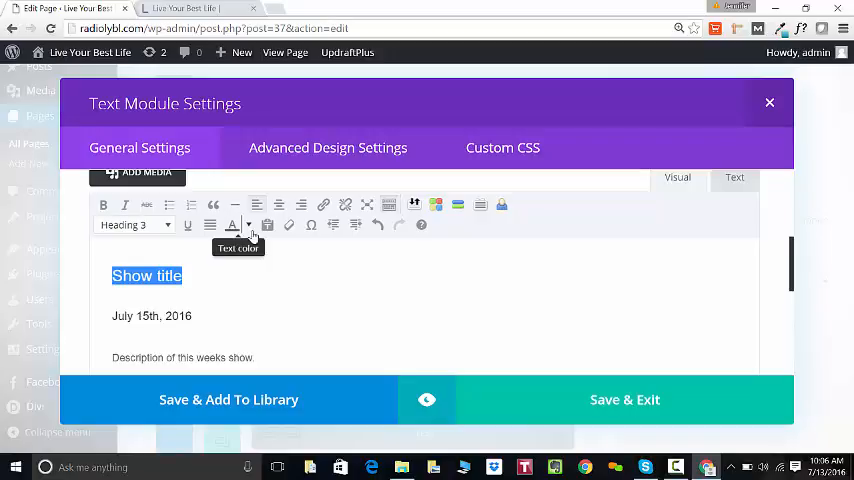
left_click(230, 276)
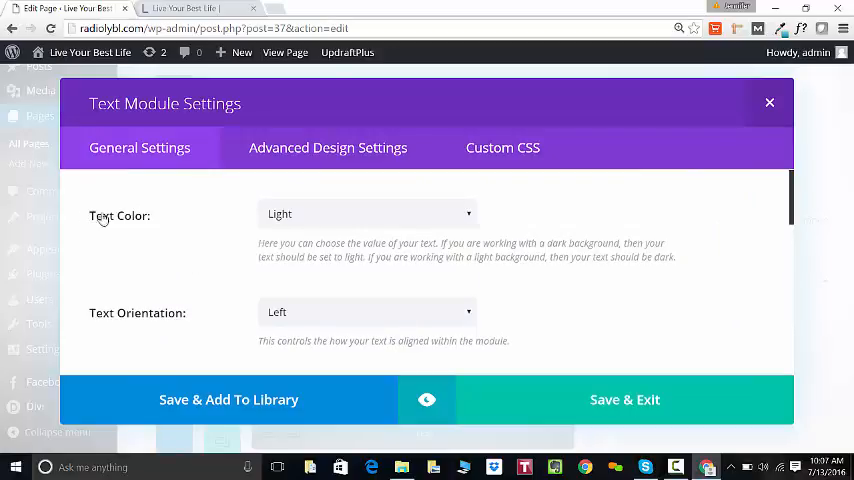
double_click(118, 216)
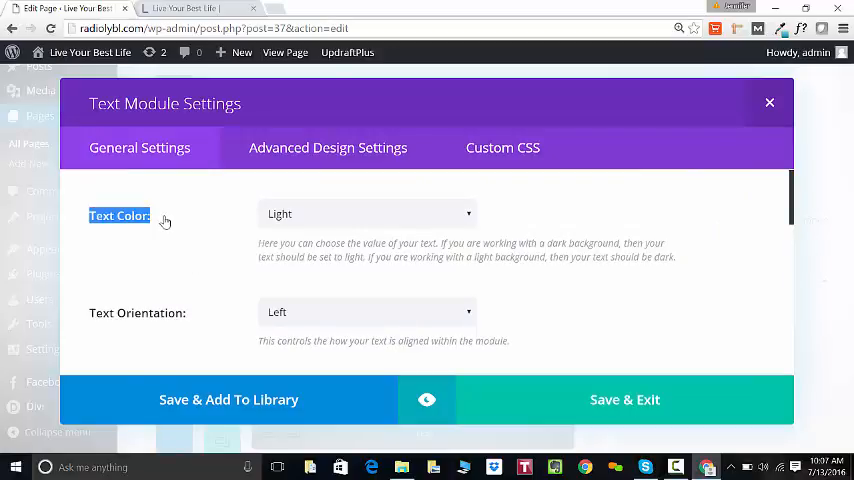
mouse_move(300, 218)
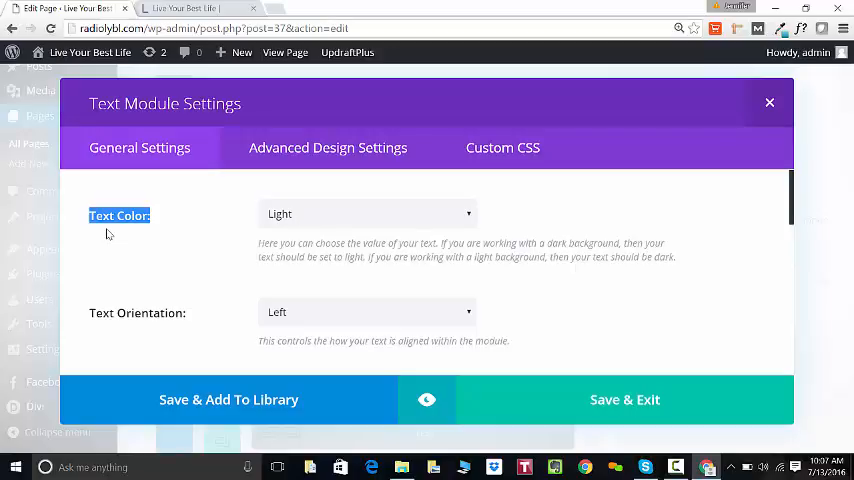
left_click(364, 212)
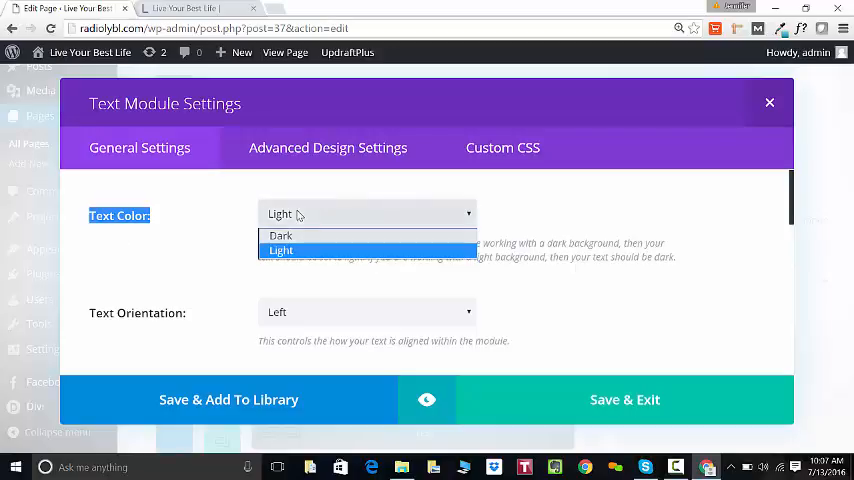
left_click(280, 236)
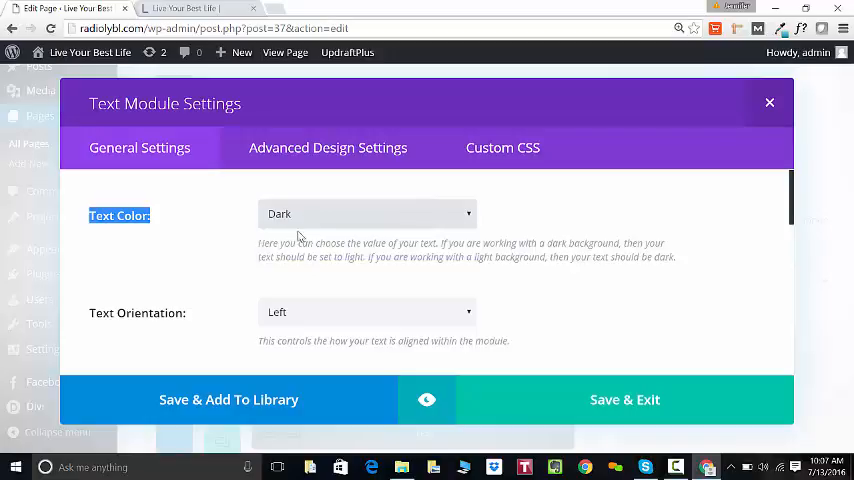
left_click(368, 212)
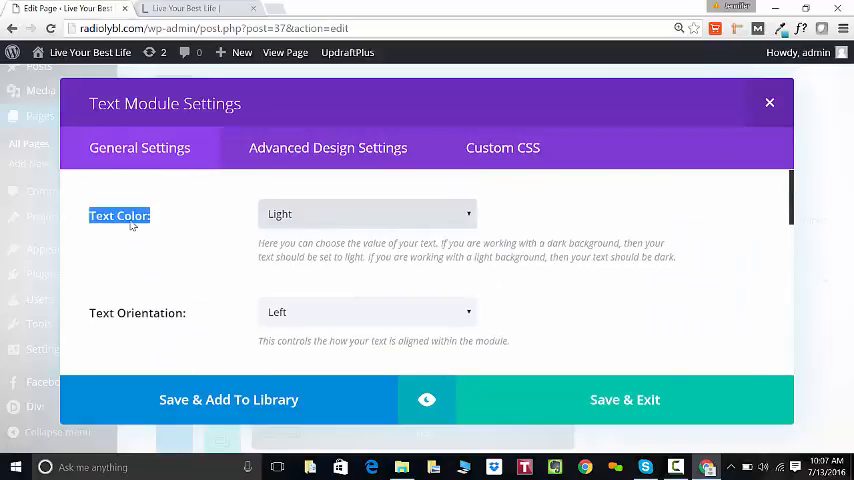
mouse_move(256, 318)
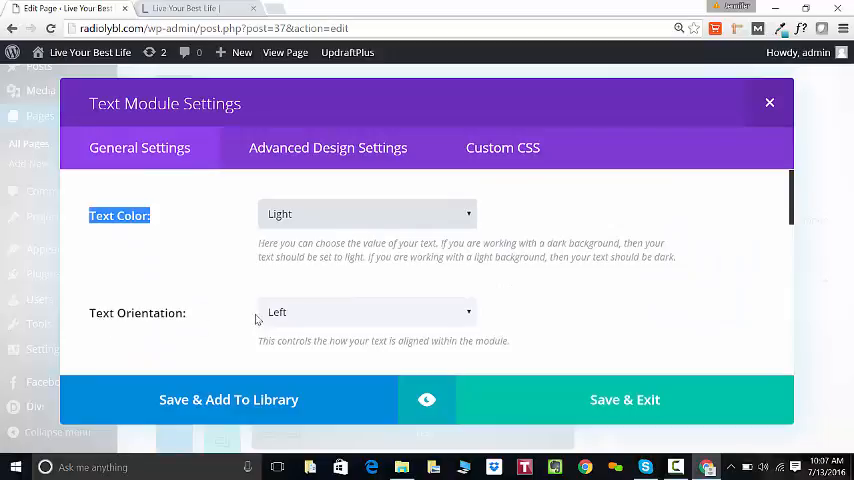
left_click(366, 312)
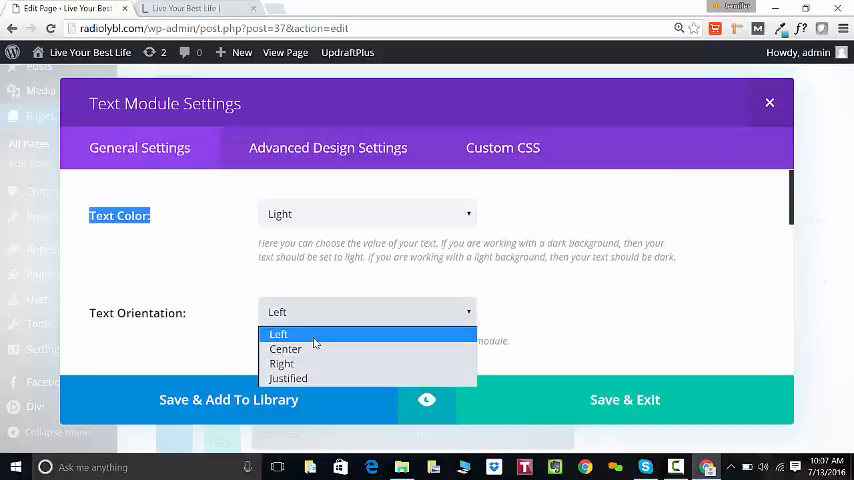
Step: Review the Advanced Design Settings — font, size, spacing, colours, background — without changing them
left_click(328, 148)
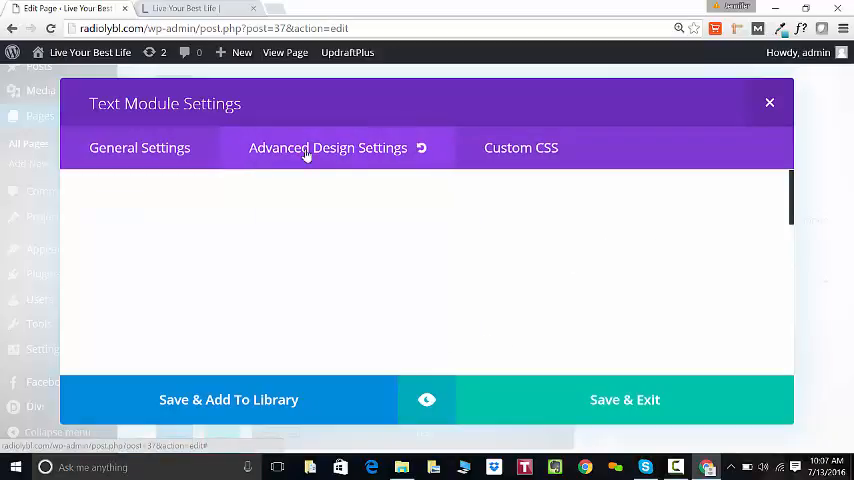
left_click(328, 148)
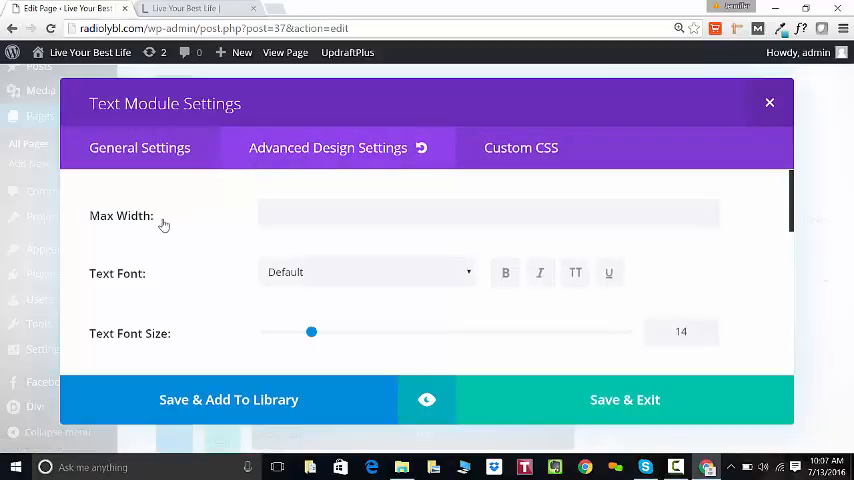
mouse_move(300, 284)
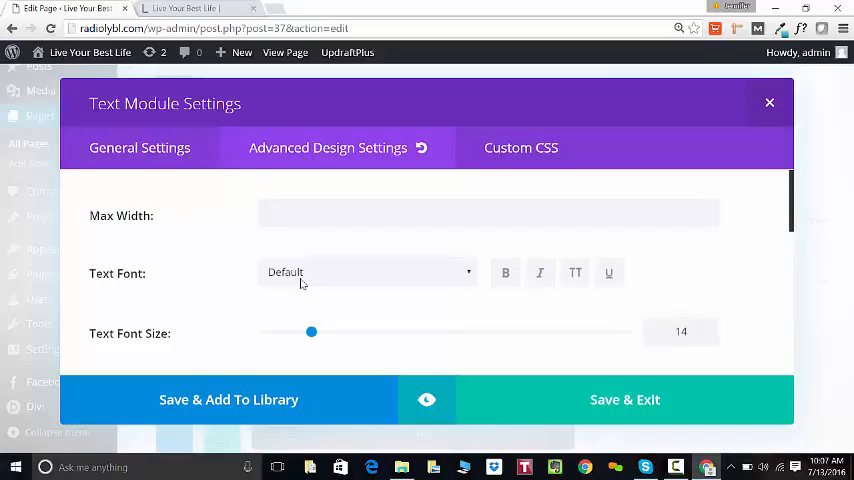
scroll("down", 3)
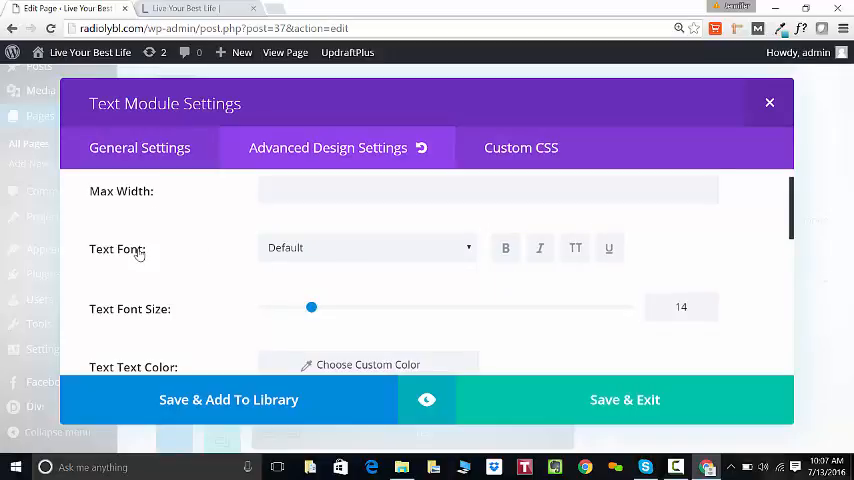
mouse_move(210, 298)
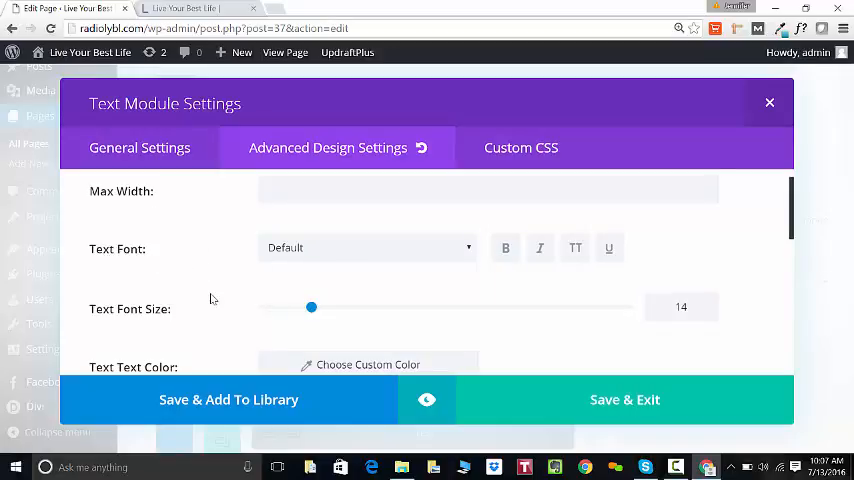
scroll("down", 3)
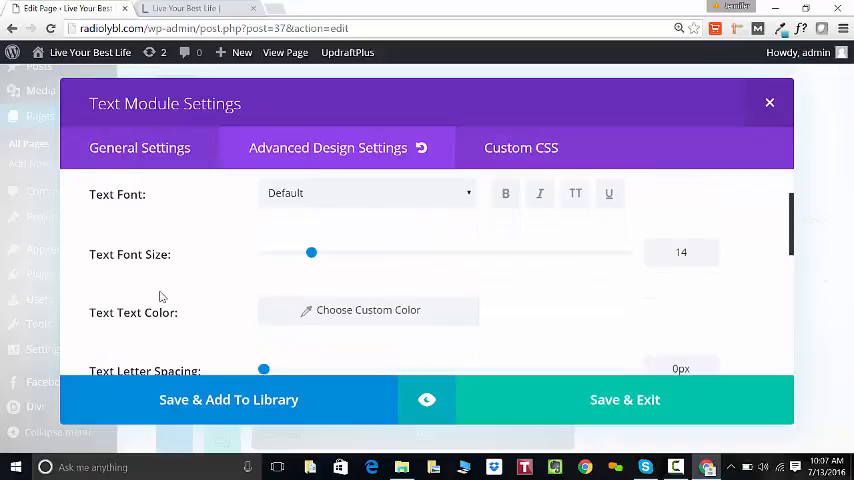
scroll("down", 3)
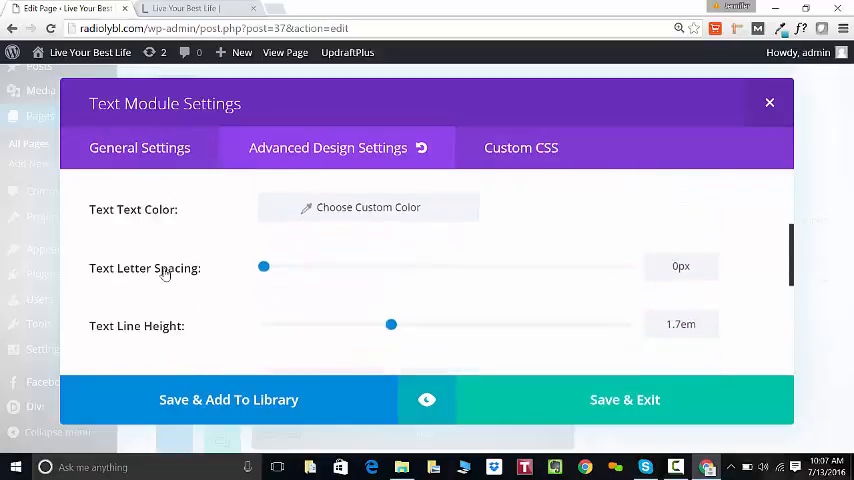
scroll("down", 3)
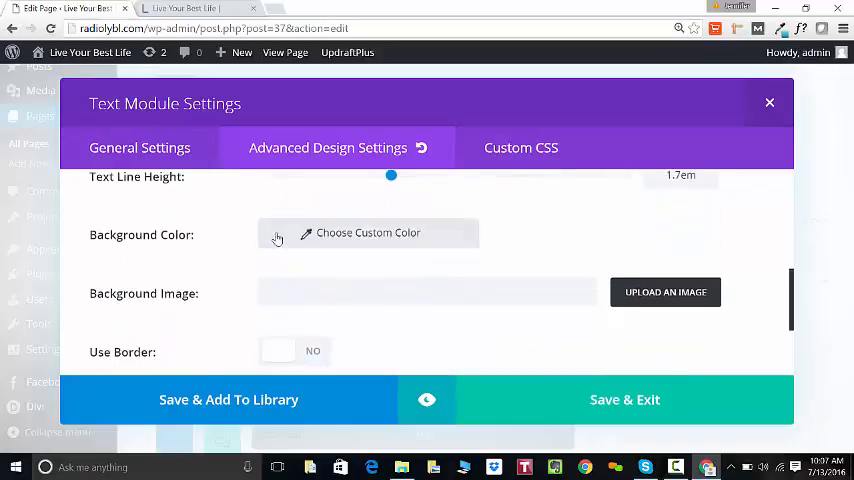
mouse_move(208, 298)
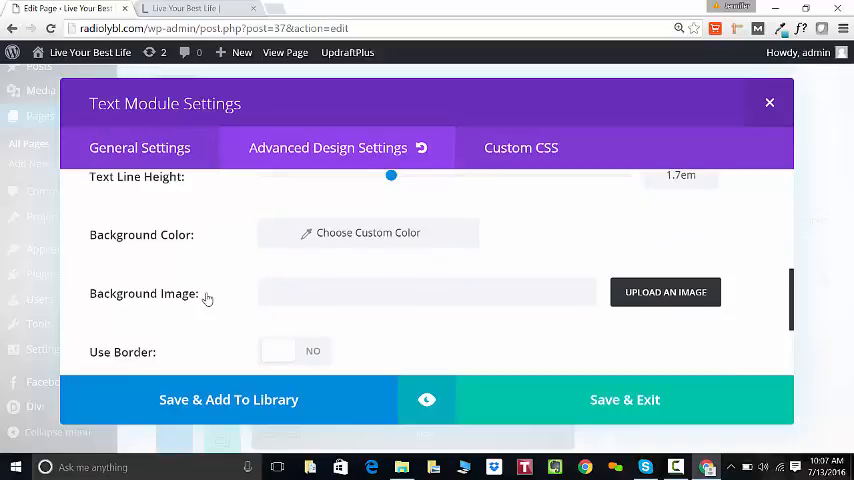
scroll("down", 3)
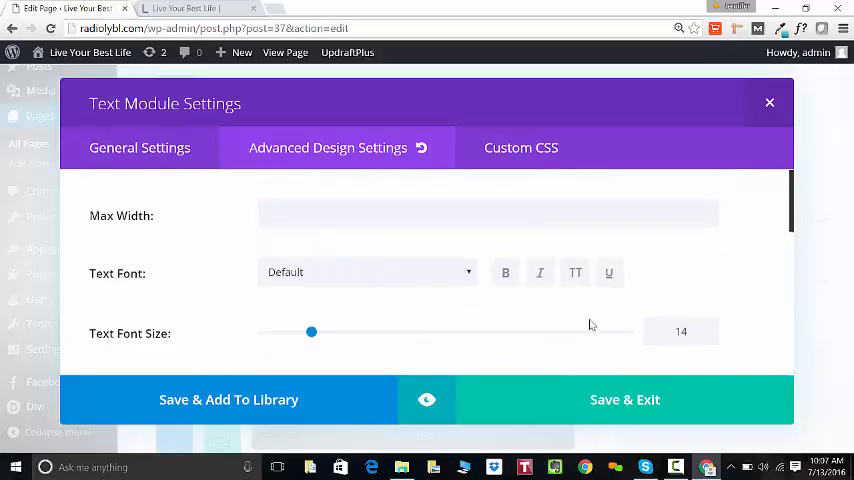
mouse_move(616, 400)
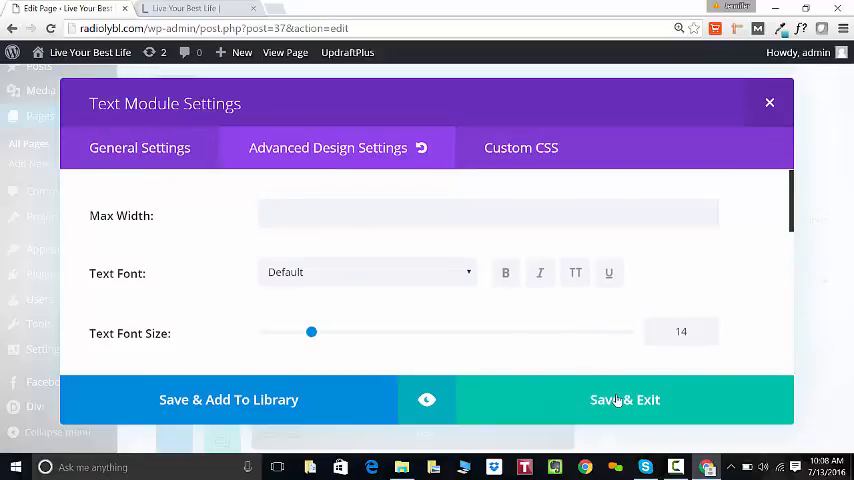
Step: Replace the heading 'Show title' with 'Title of show' in the Text module and save it
left_click(624, 400)
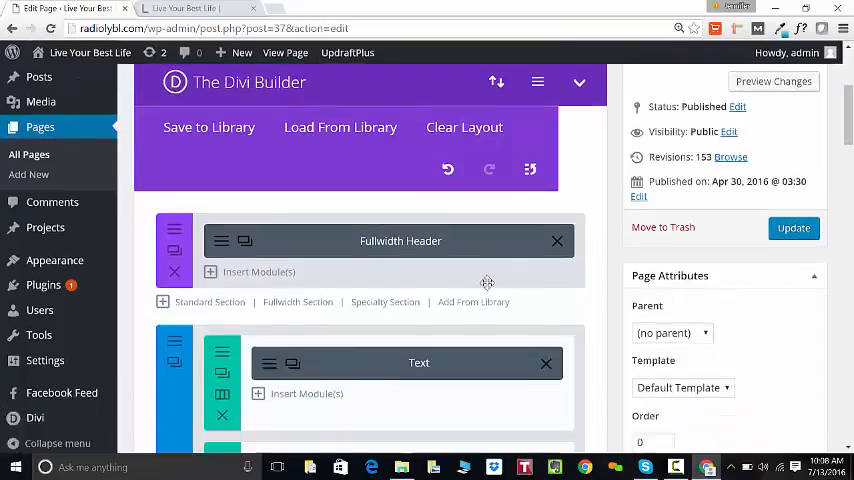
scroll("down", 3)
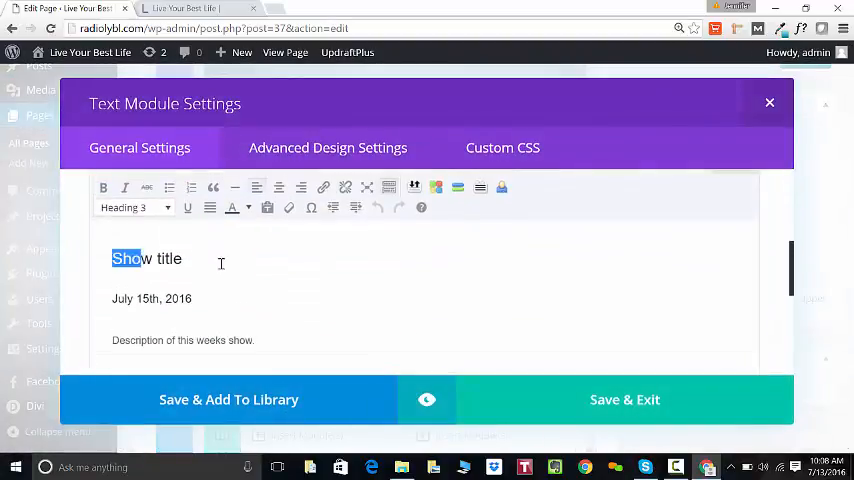
type("Tit")
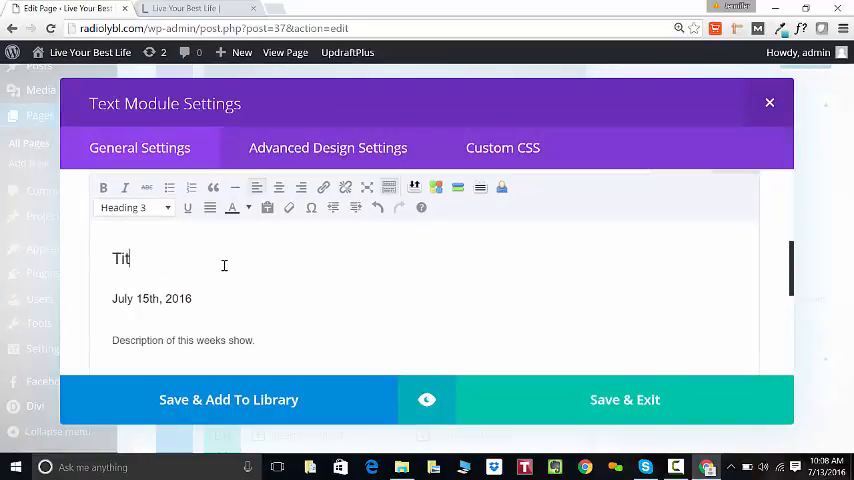
type("le of show")
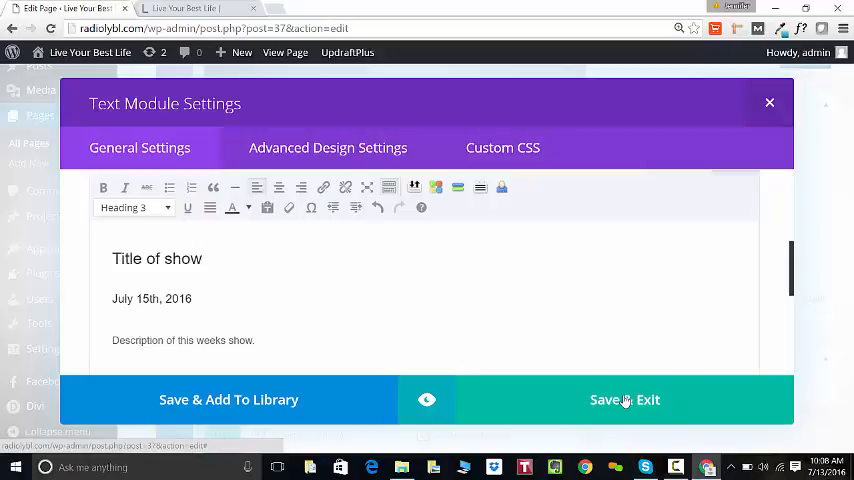
left_click(624, 400)
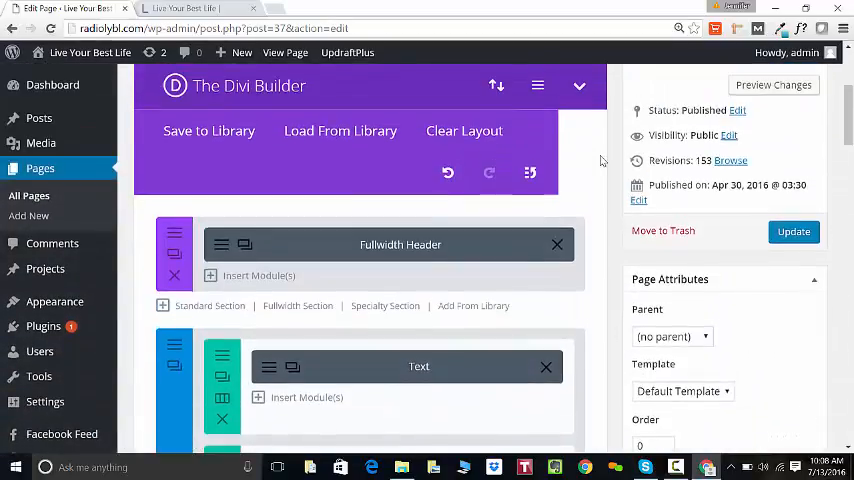
Step: Update the page so the 'Page updated' notice confirms the new heading is published
left_click(792, 232)
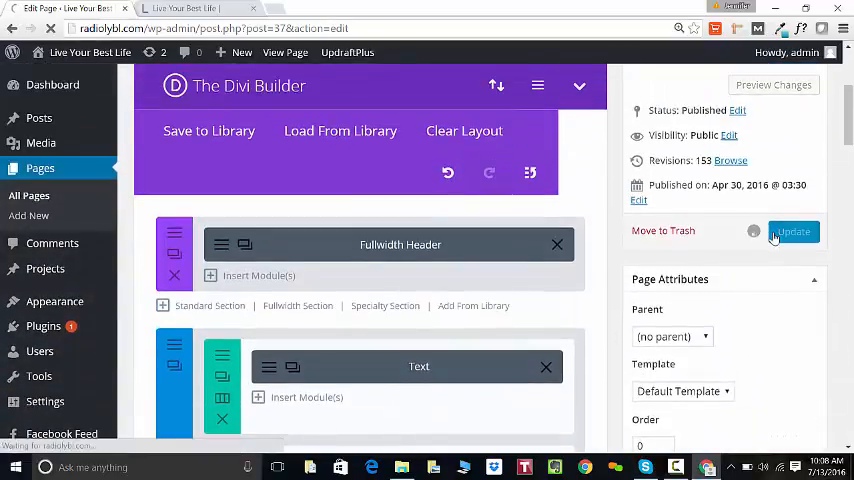
left_click(794, 232)
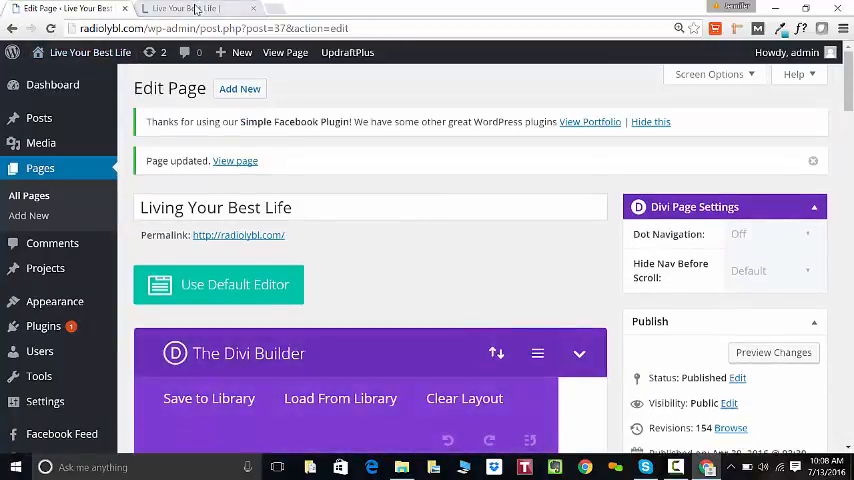
Step: Check the live site: 'This Week's Show' now reads 'Title of show' above July 15th, 2016
left_click(190, 8)
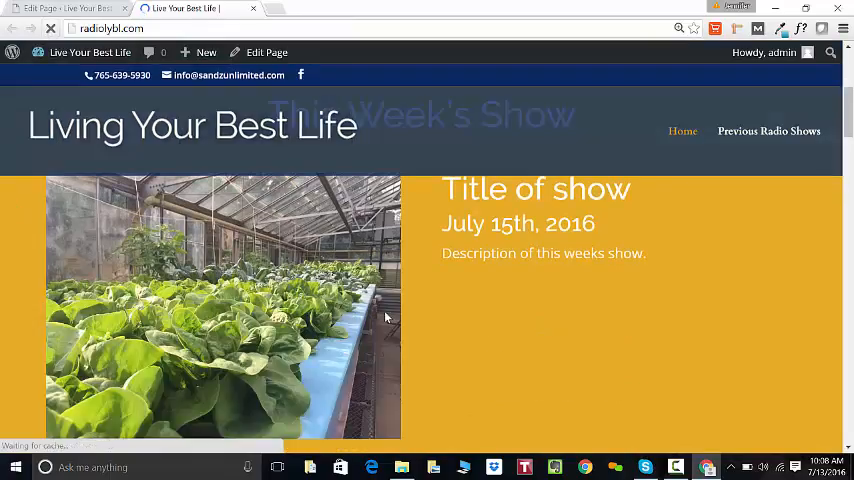
scroll("down", 3)
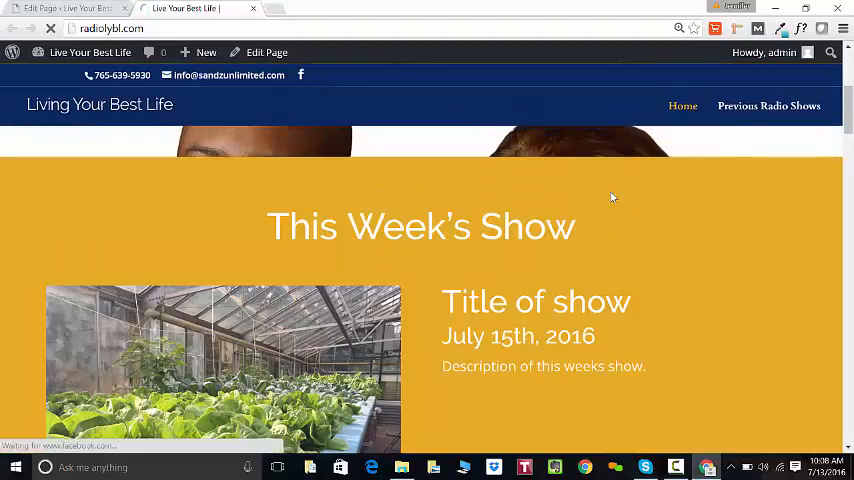